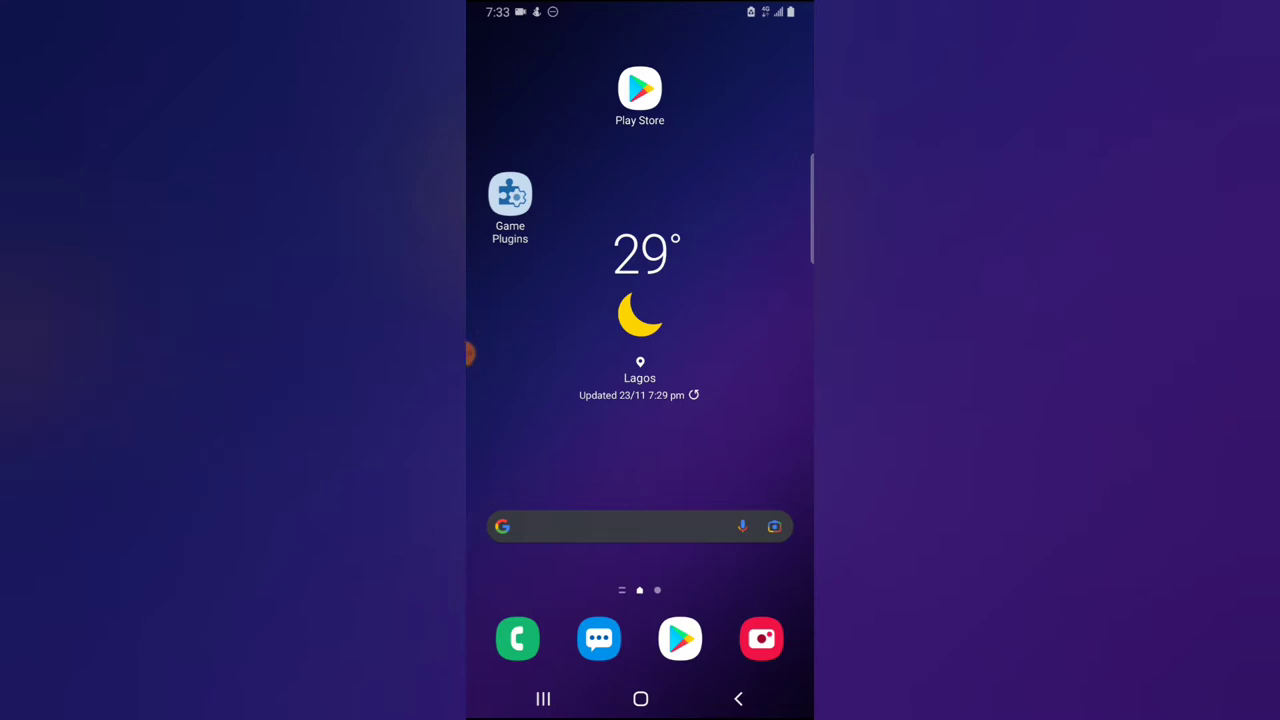
Step: Launch TikTok from the Android app drawer to reach the For You feed
{"action": "scroll", "scroll_direction": "left", "scroll_amount": 3}
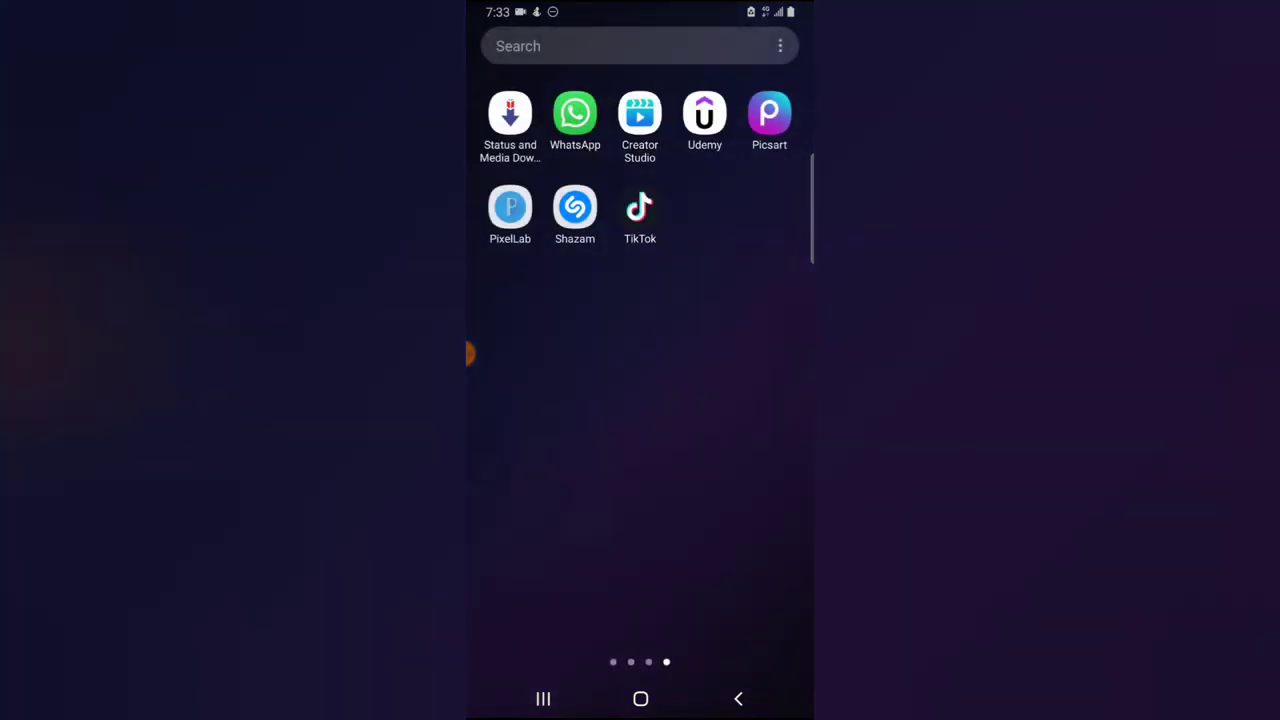
{"action": "left_click", "coordinate": [640, 206]}
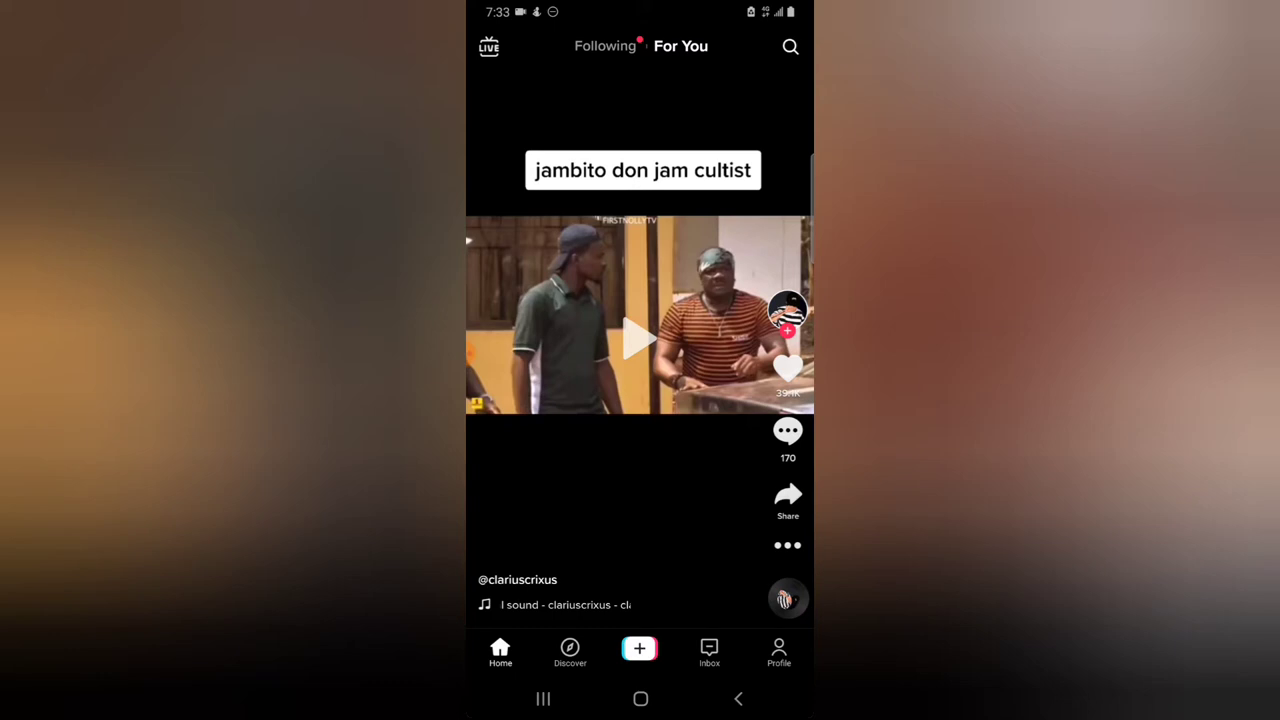
Step: Play and pause the jambito don jam cultist video, like it, and bring up its comments
{"action": "left_click", "coordinate": [640, 338]}
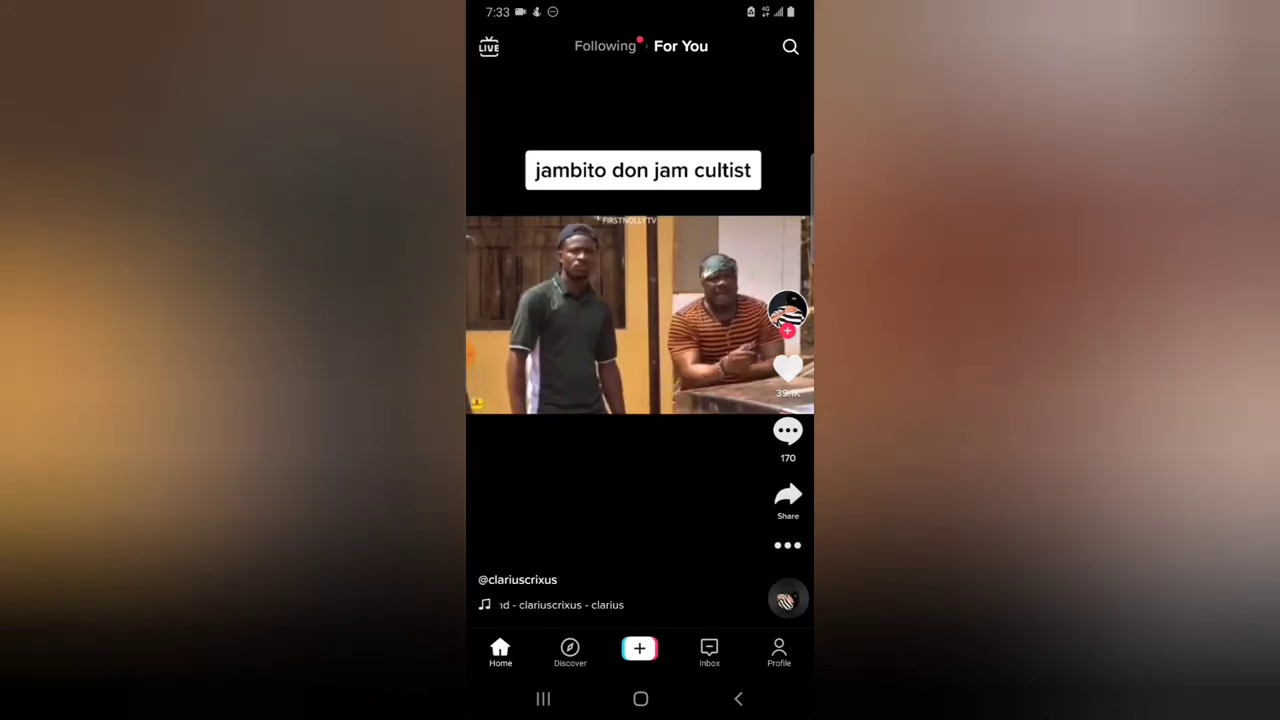
{"action": "left_click", "coordinate": [640, 336]}
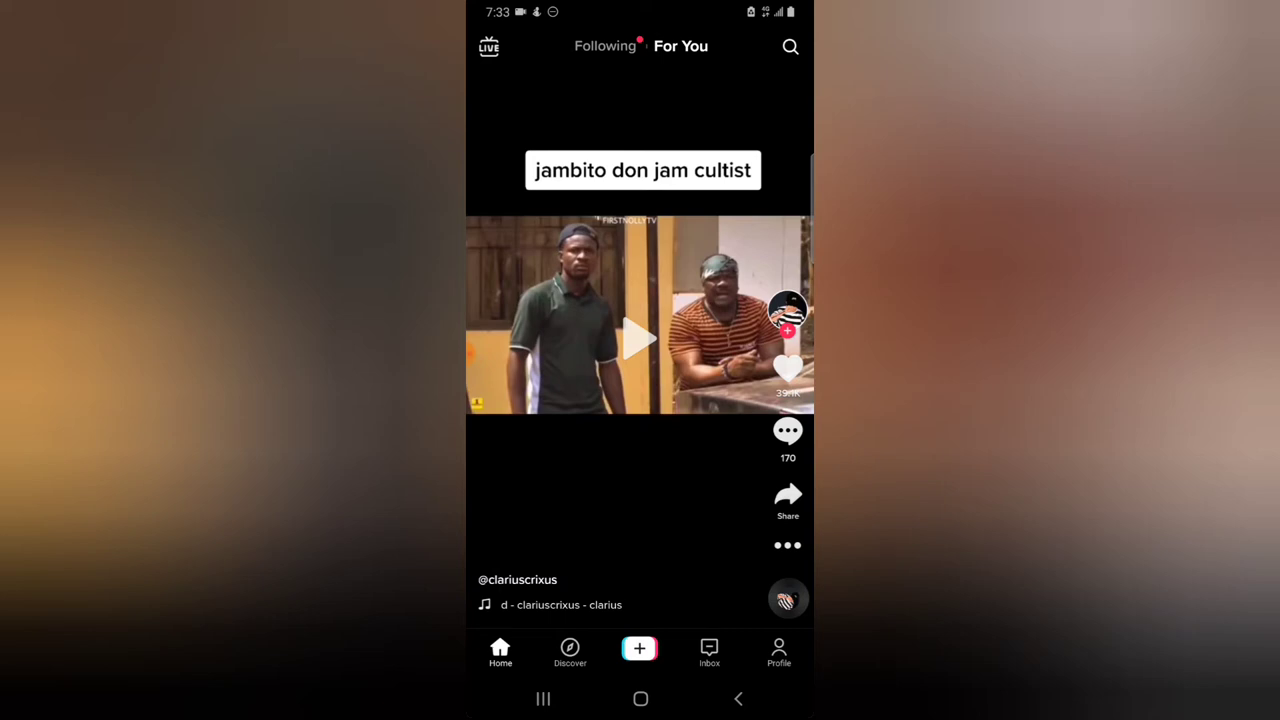
{"action": "left_click", "coordinate": [788, 370]}
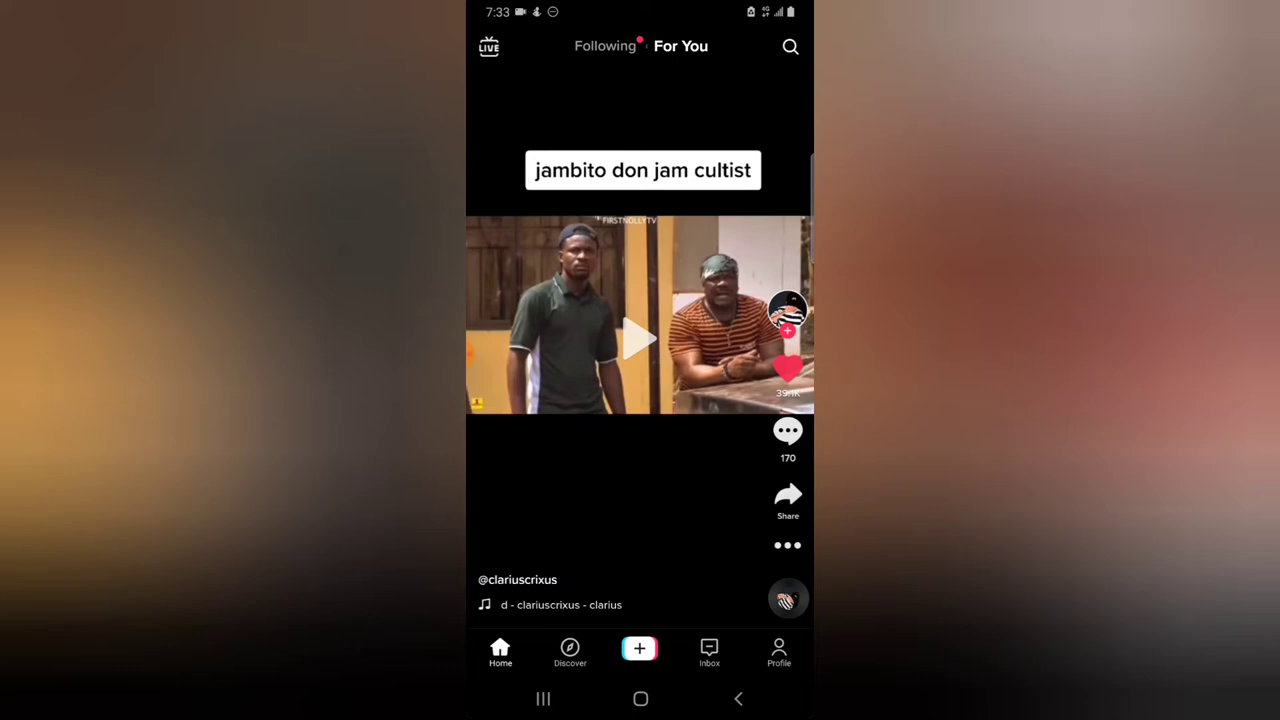
{"action": "left_click", "coordinate": [788, 430]}
{"action": "type", "text": "wow"}
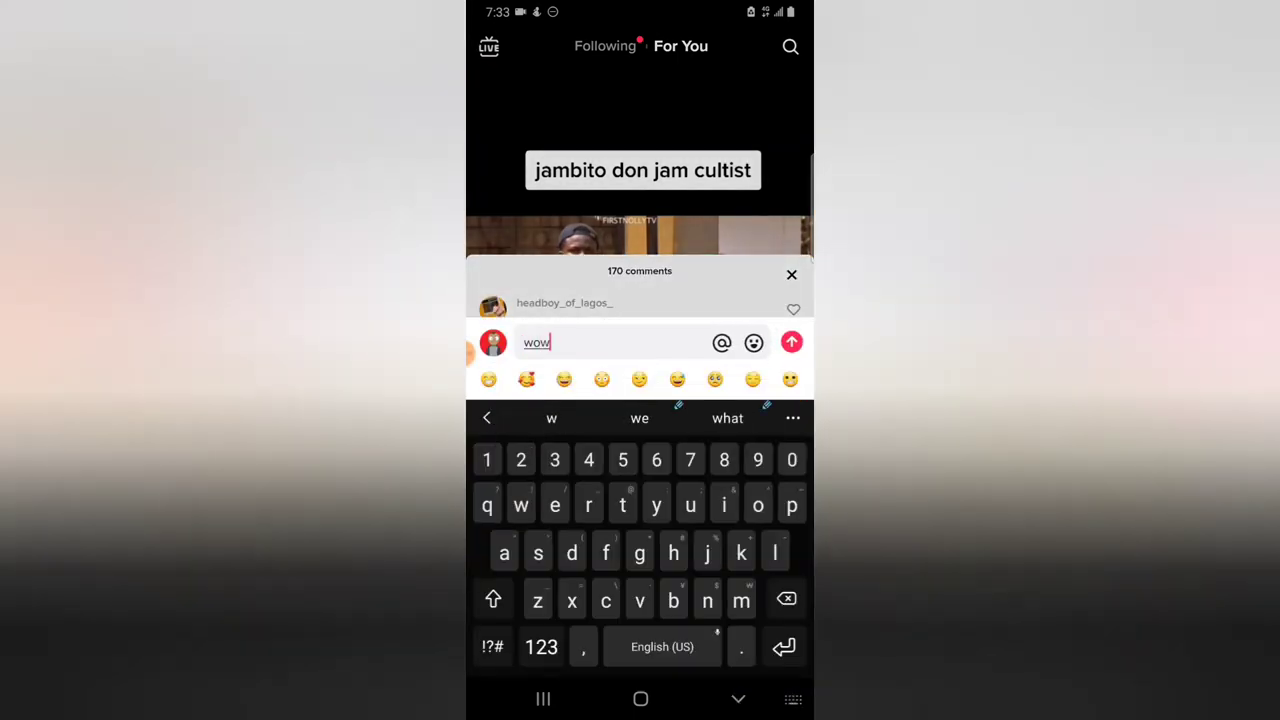
Step: Post the 'wow' comment, close the comments, and go to your own profile
{"action": "left_click", "coordinate": [792, 342]}
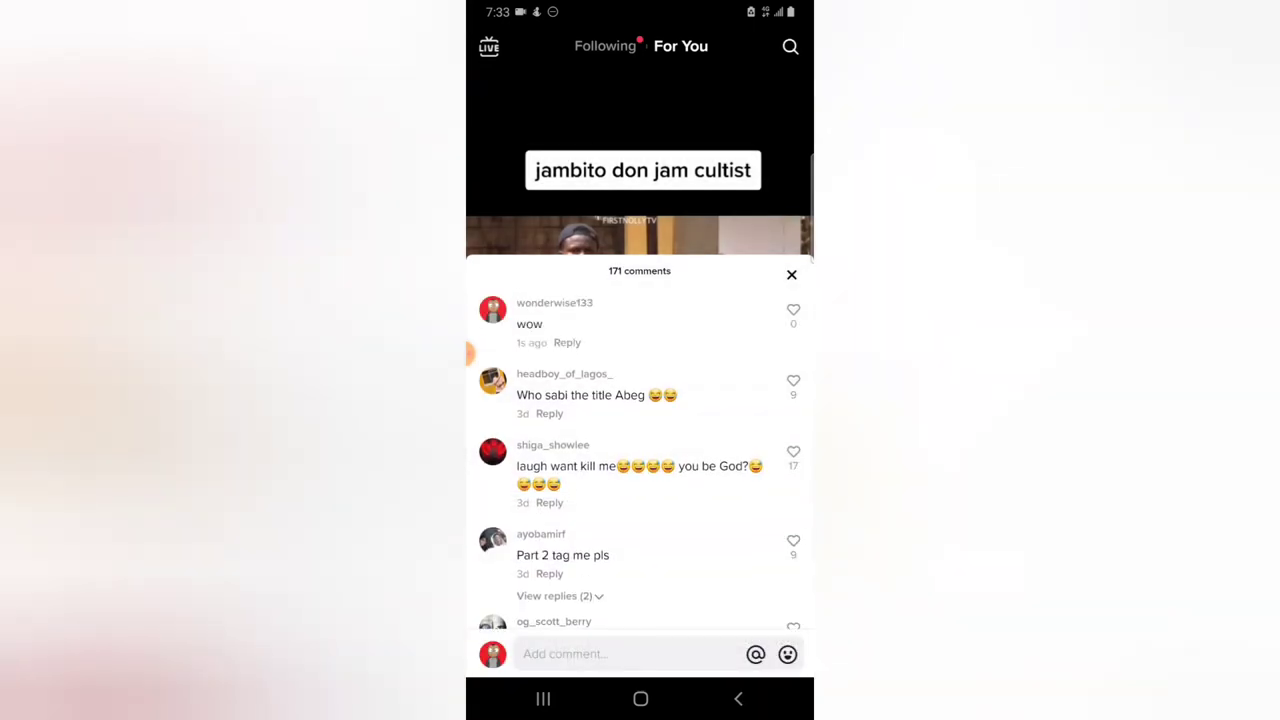
{"action": "left_click", "coordinate": [792, 274]}
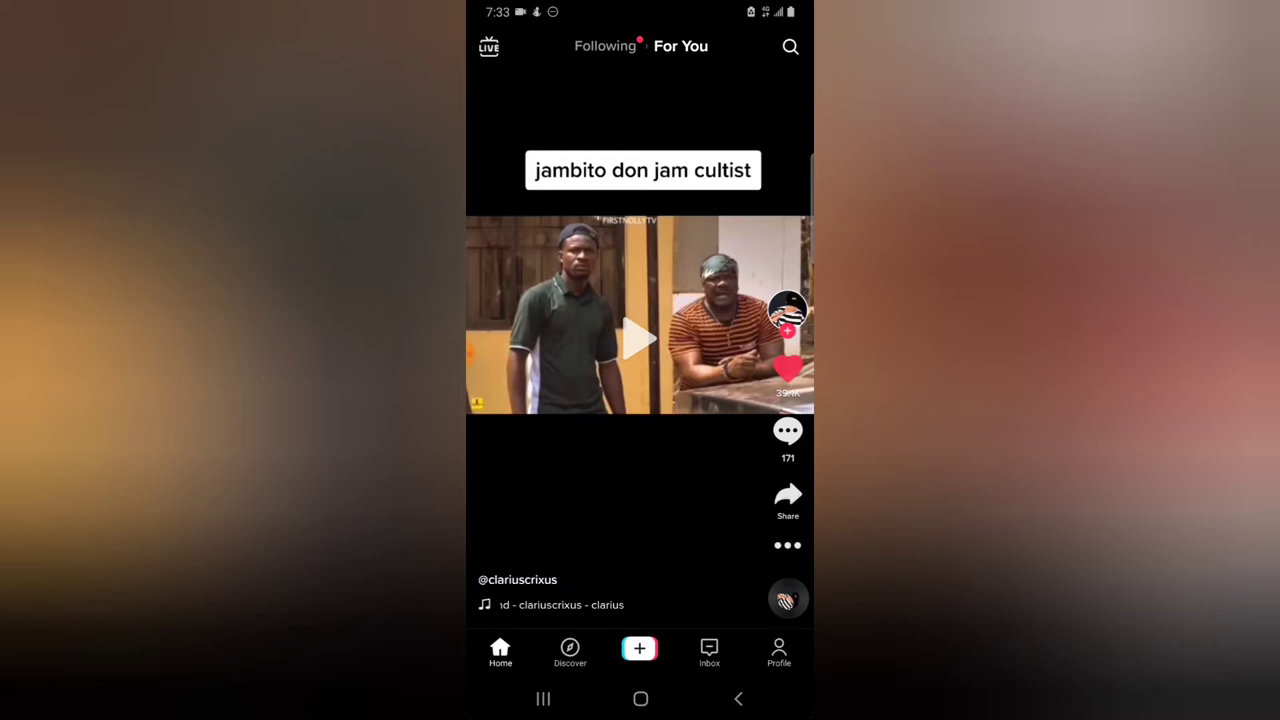
{"action": "left_click", "coordinate": [780, 652]}
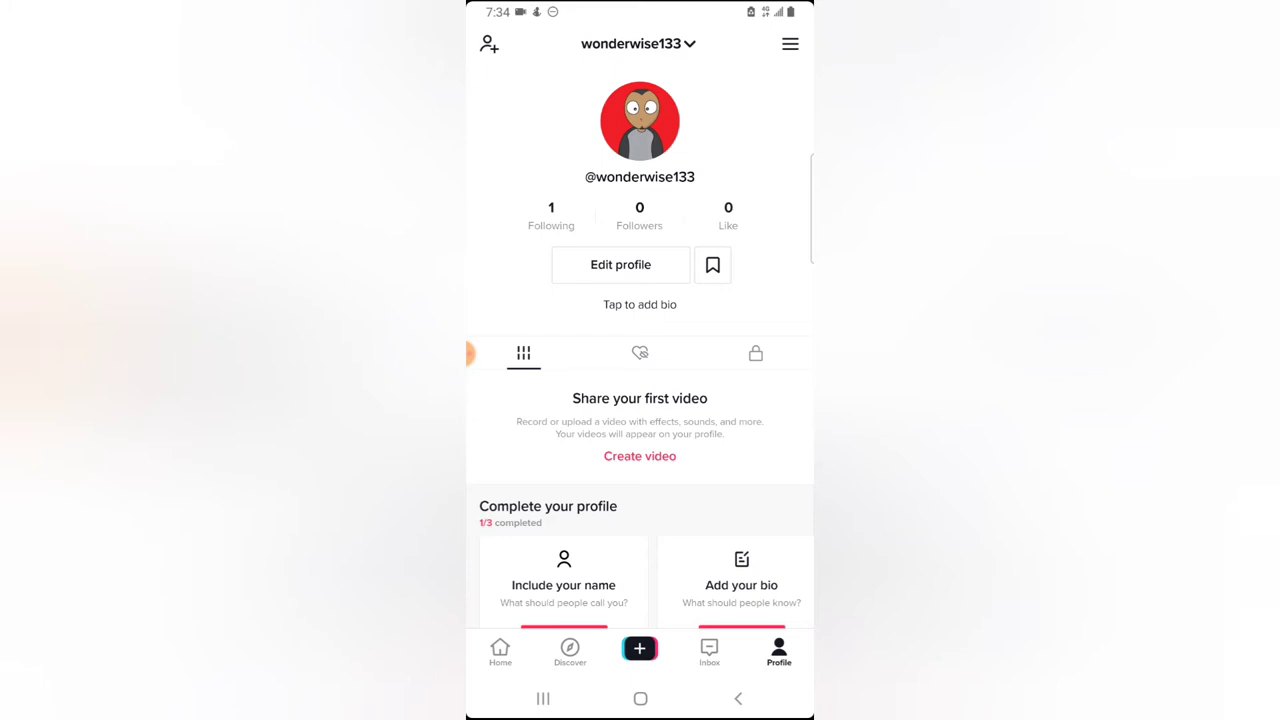
Step: Reach Manage account through the profile menu's Settings and privacy
{"action": "left_click", "coordinate": [788, 44]}
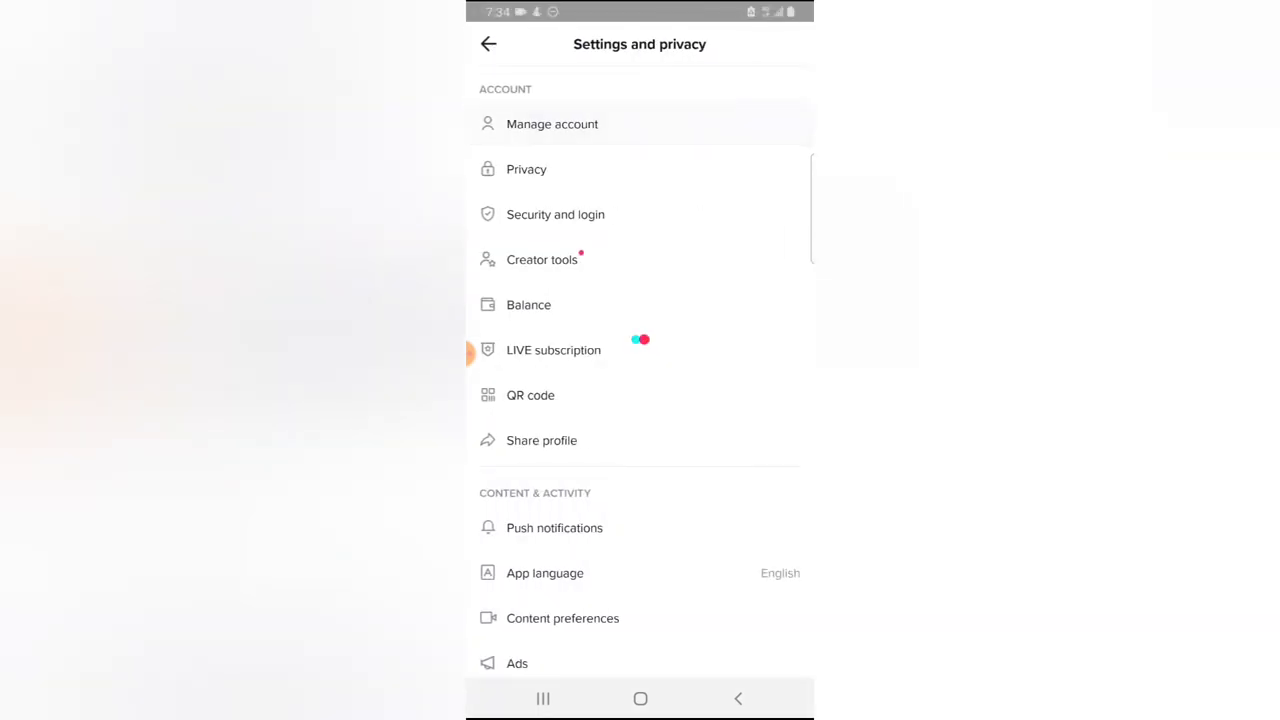
{"action": "left_click", "coordinate": [552, 124]}
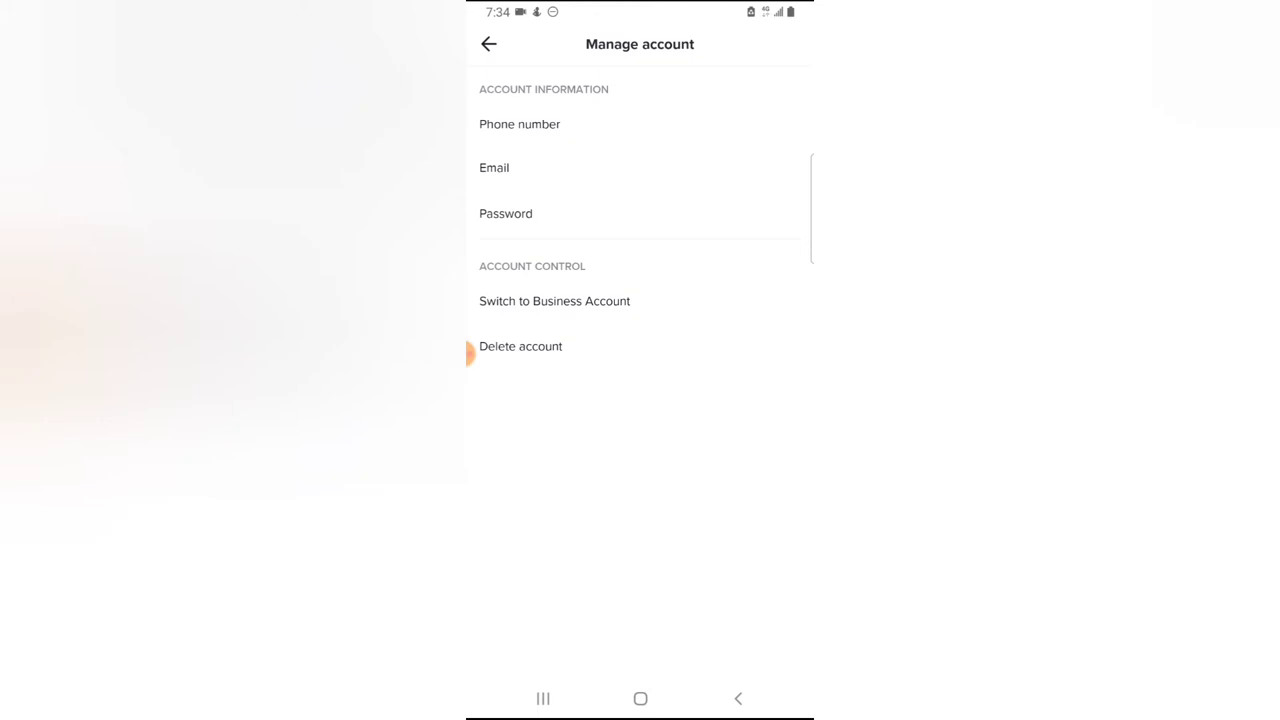
Step: Add the suggested Nigerian +234 phone number and request its SMS verification code
{"action": "left_click", "coordinate": [520, 124]}
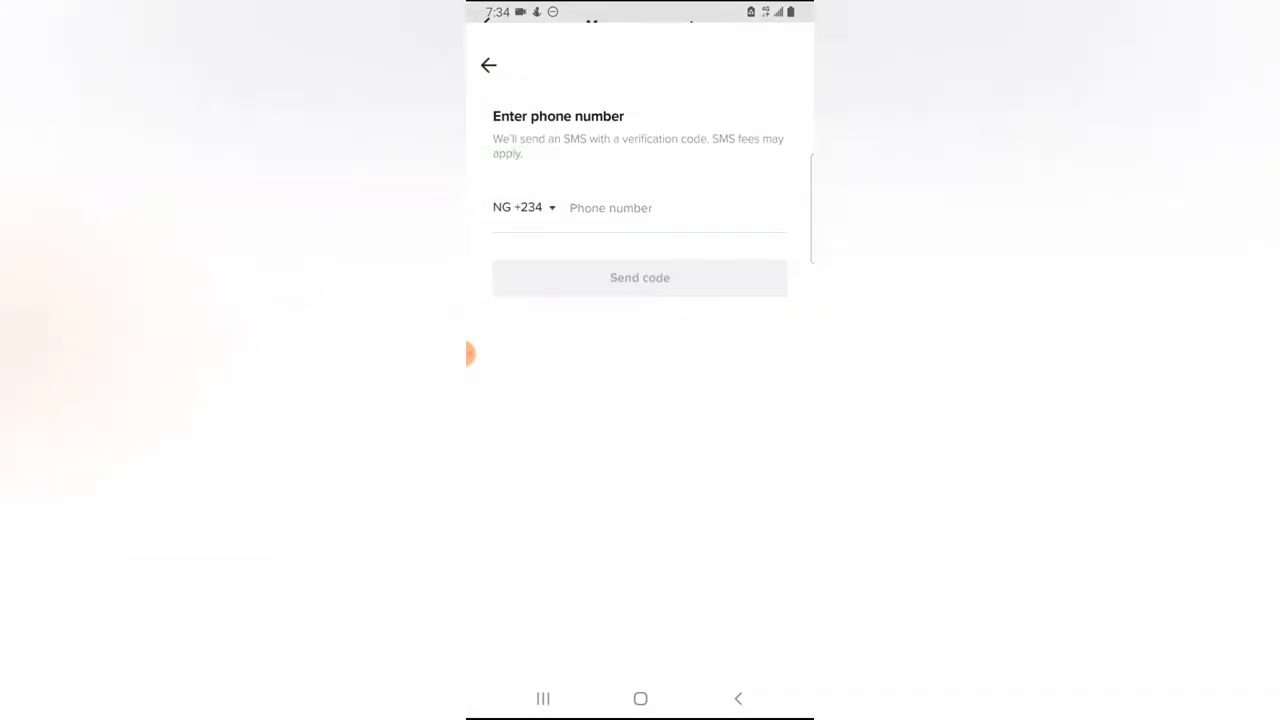
{"action": "left_click", "coordinate": [640, 208]}
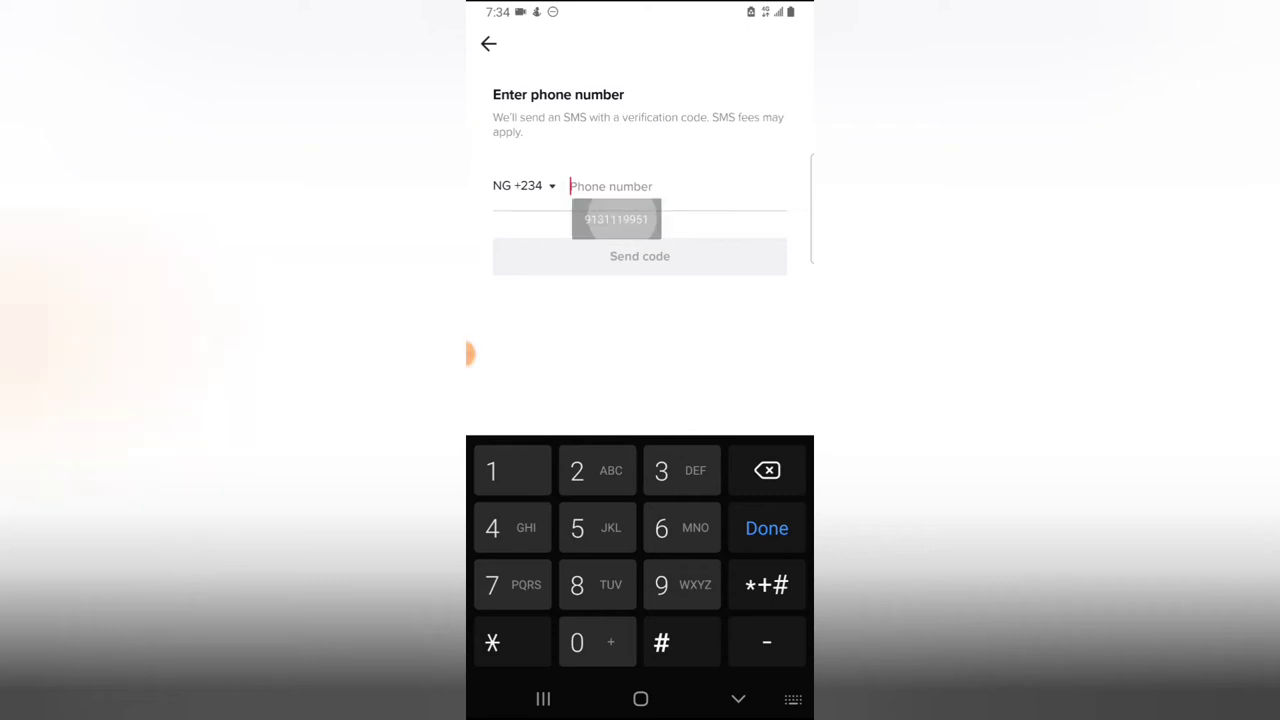
{"action": "left_click", "coordinate": [616, 218]}
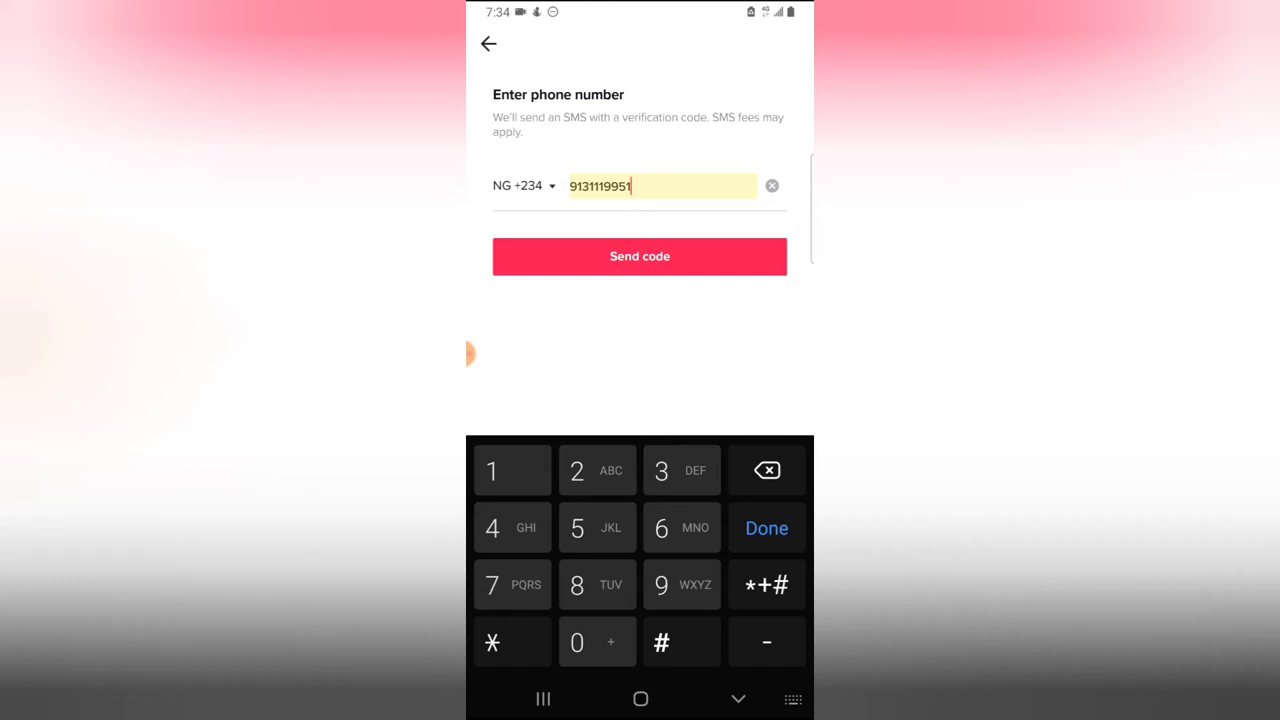
{"action": "left_click", "coordinate": [640, 256]}
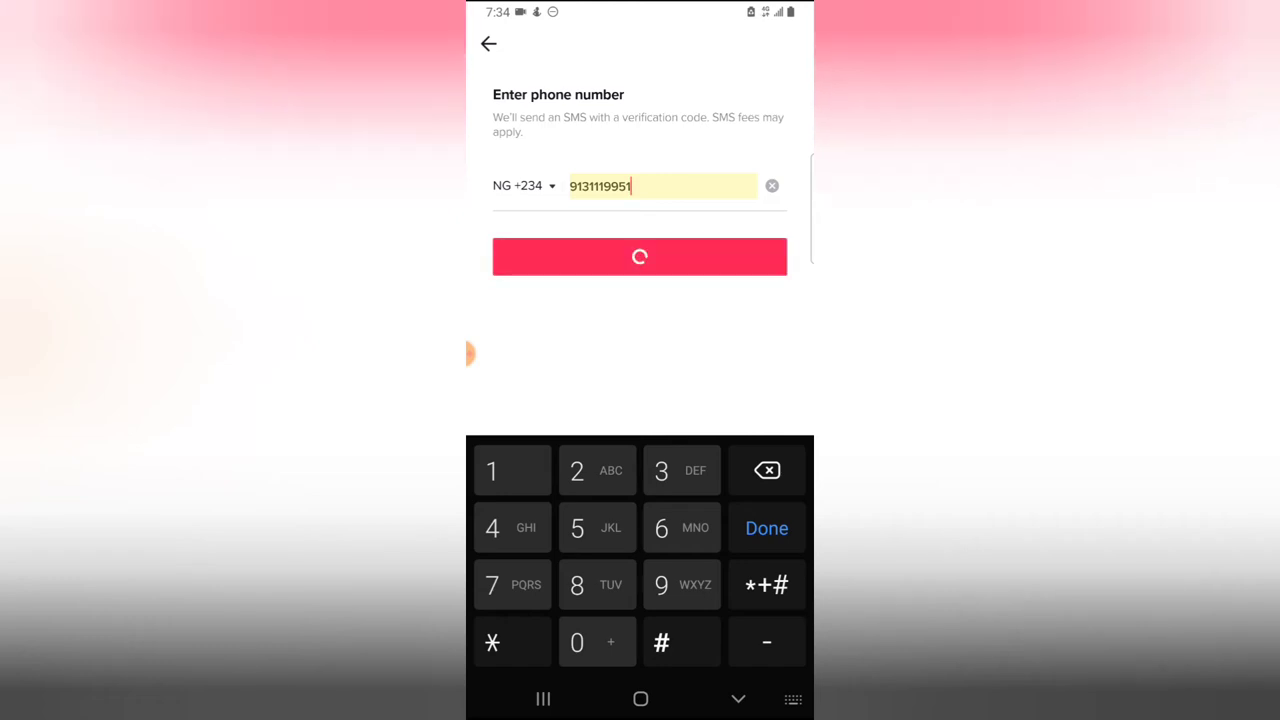
{"action": "left_click", "coordinate": [640, 256]}
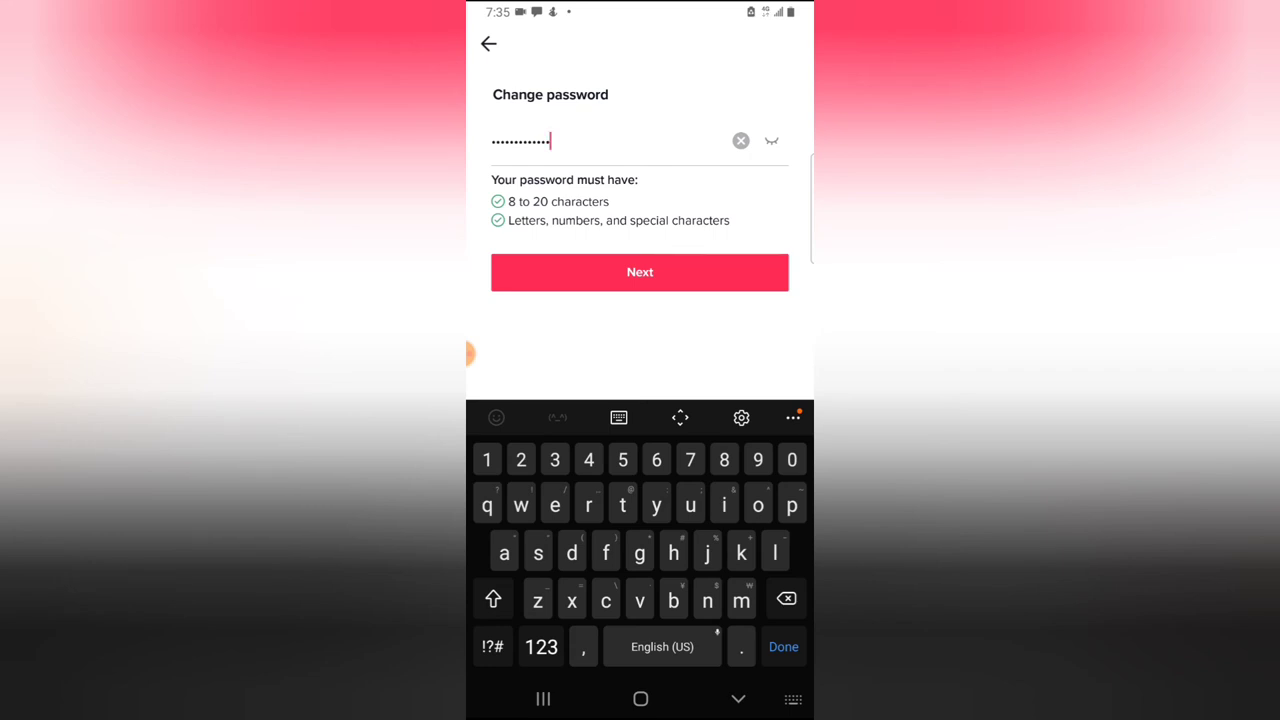
Step: Confirm the new password, returning to Manage account with the +234 number ending 9951 linked
{"action": "left_click", "coordinate": [640, 272]}
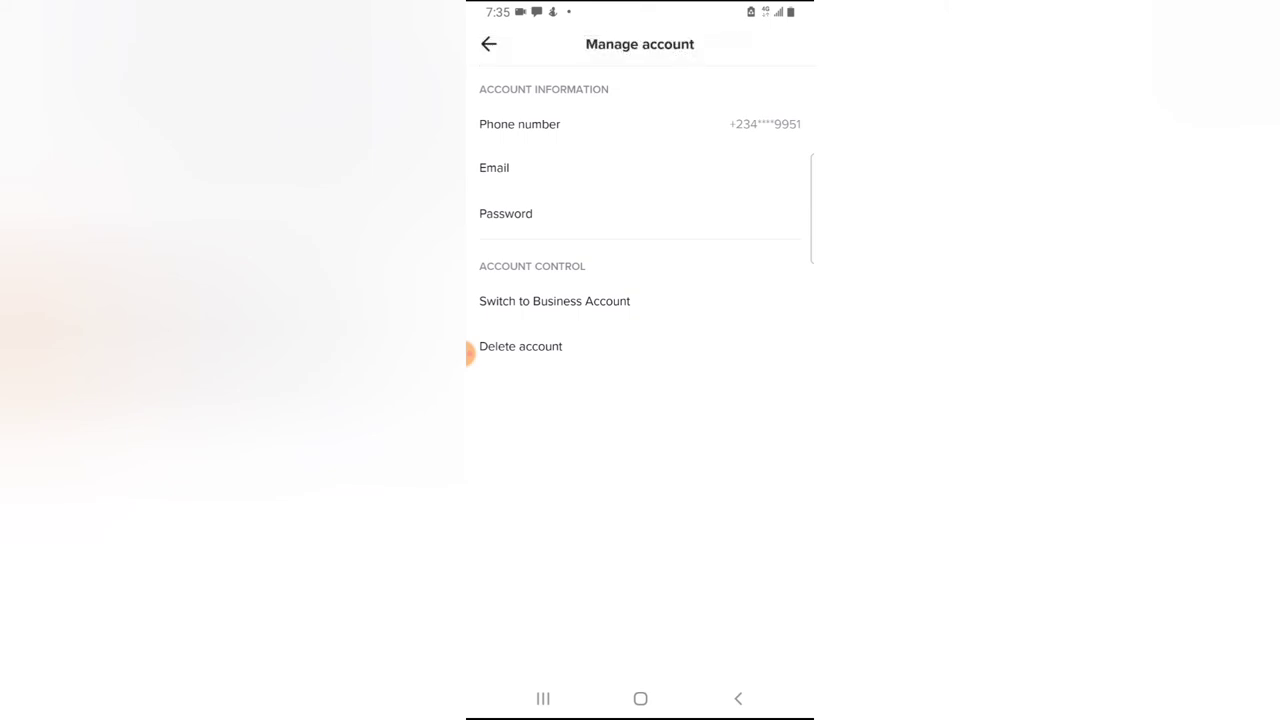
Step: Return to Settings and privacy and scroll down to the support, about, and login sections
{"action": "left_click", "coordinate": [504, 212]}
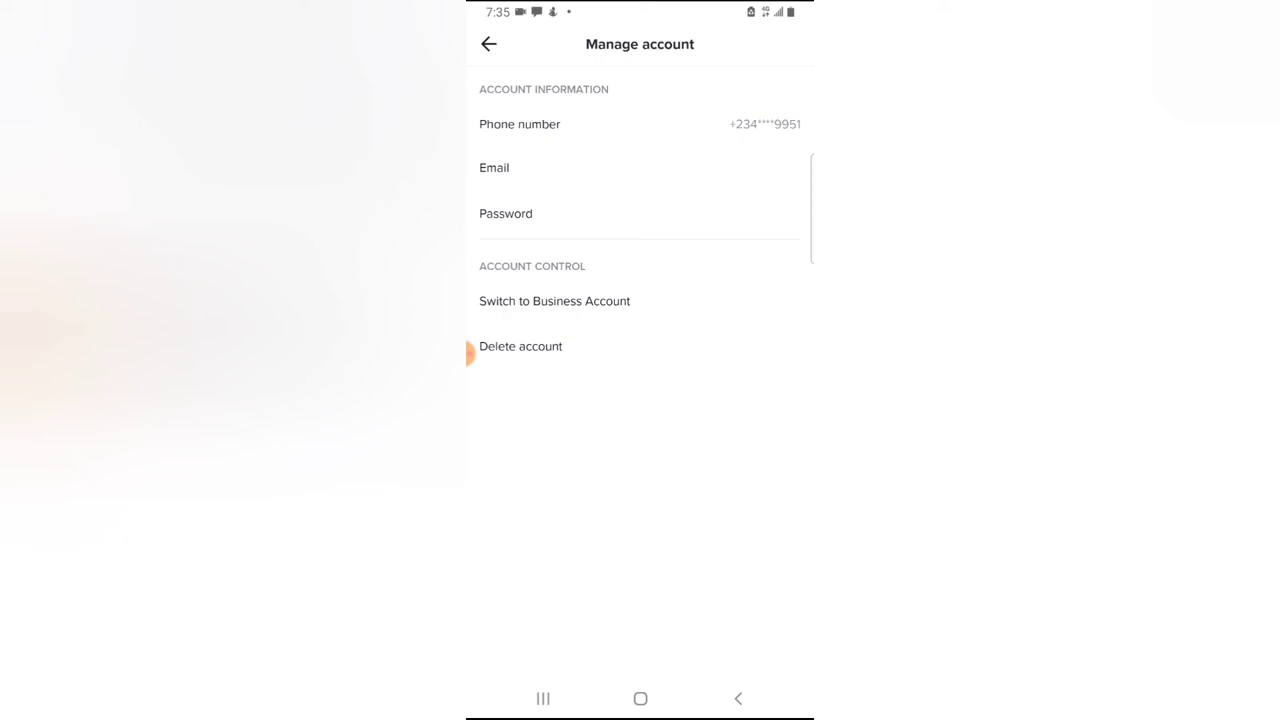
{"action": "left_click", "coordinate": [488, 44]}
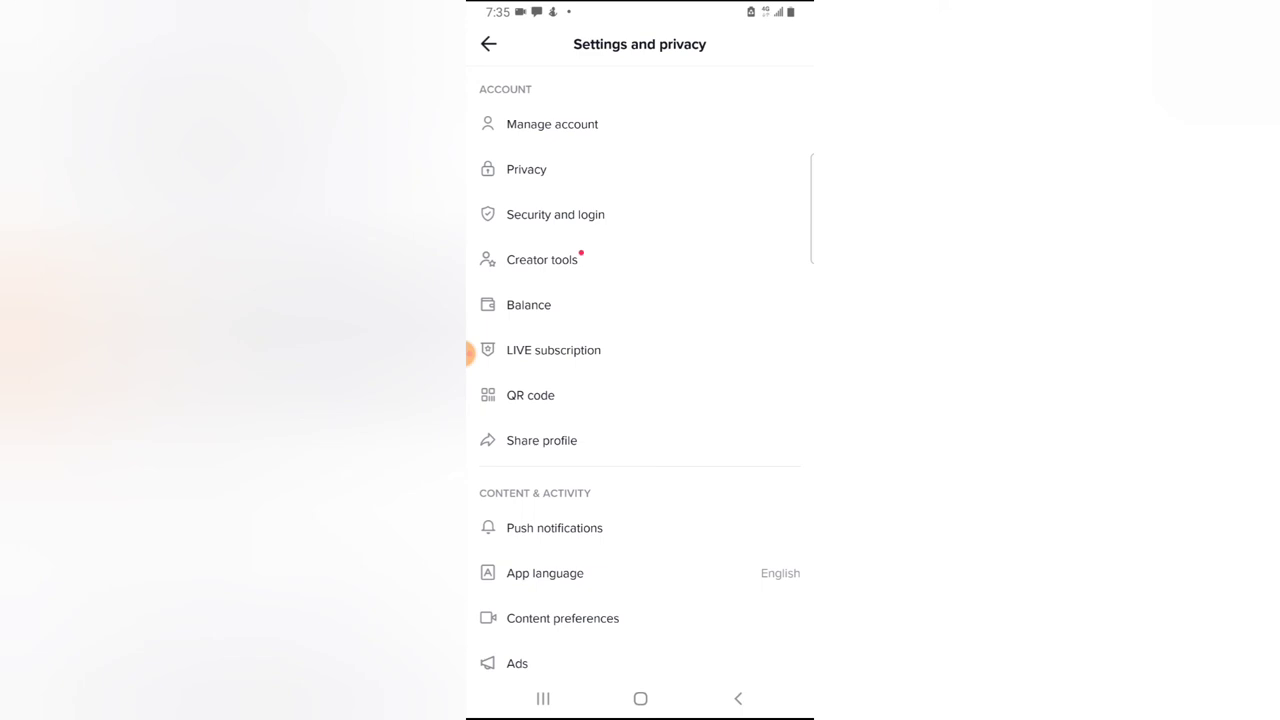
{"action": "scroll", "scroll_direction": "down", "scroll_amount": 3}
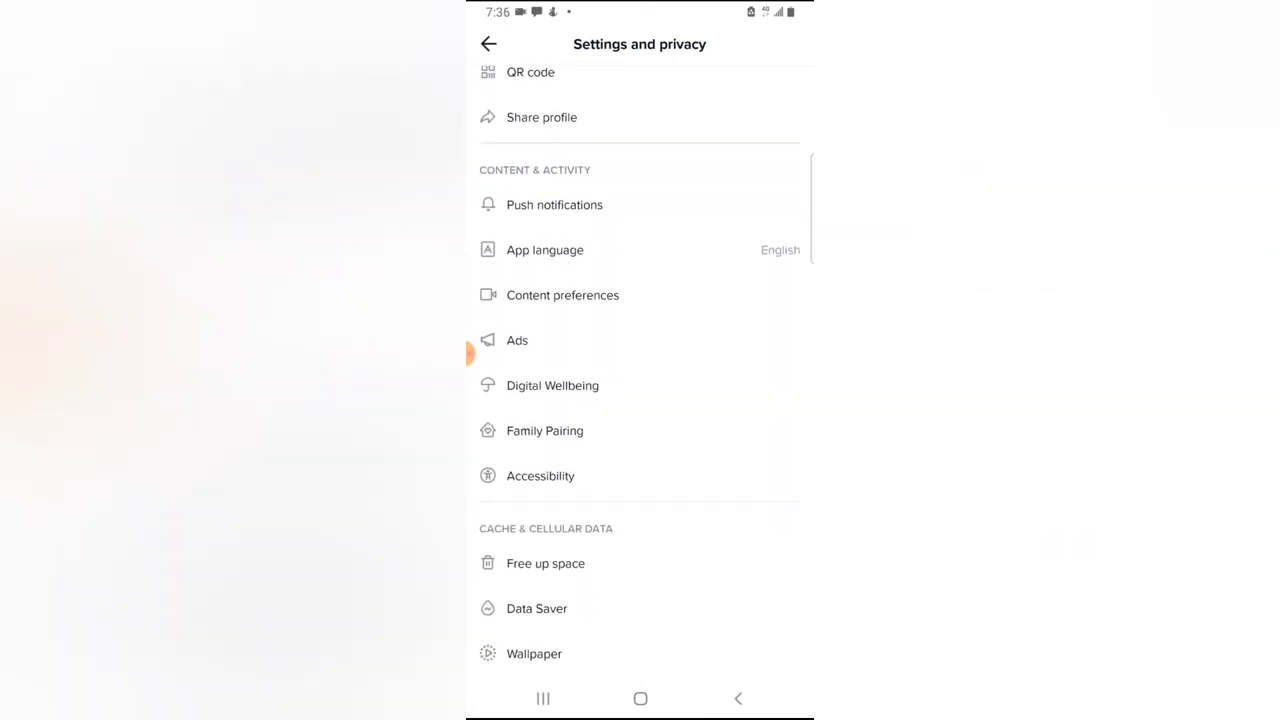
{"action": "scroll", "scroll_direction": "down", "scroll_amount": 3}
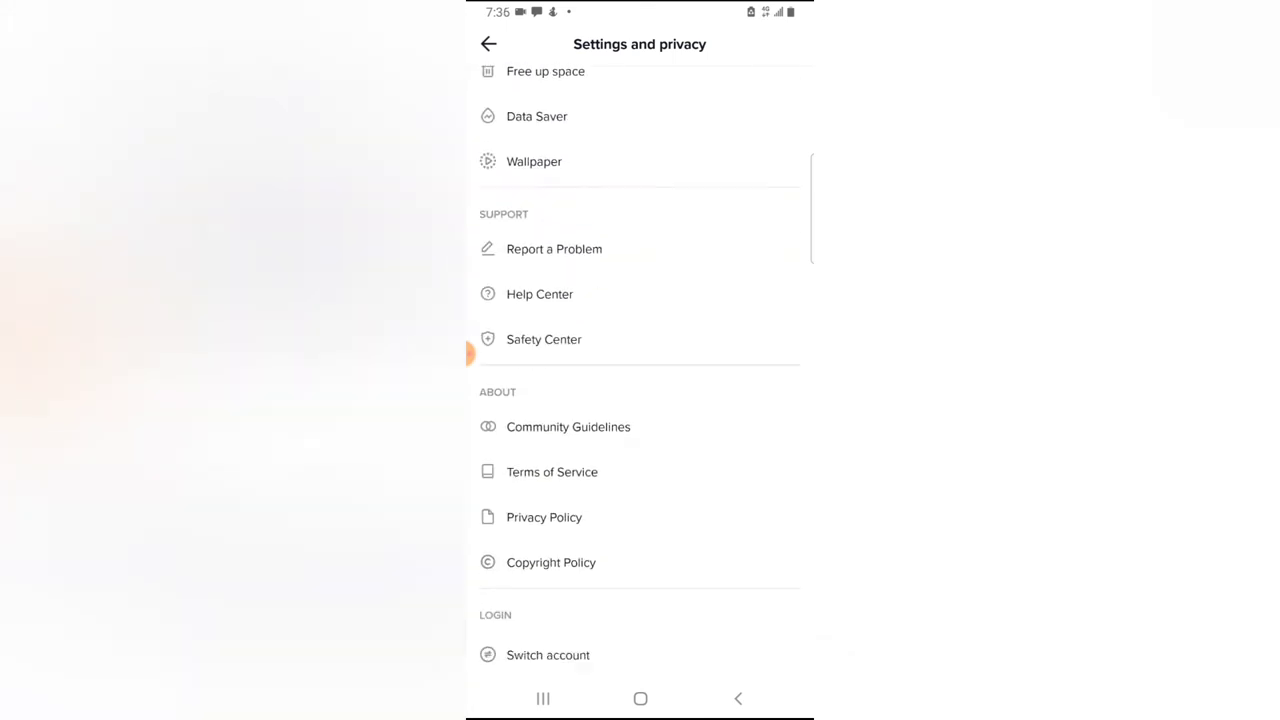